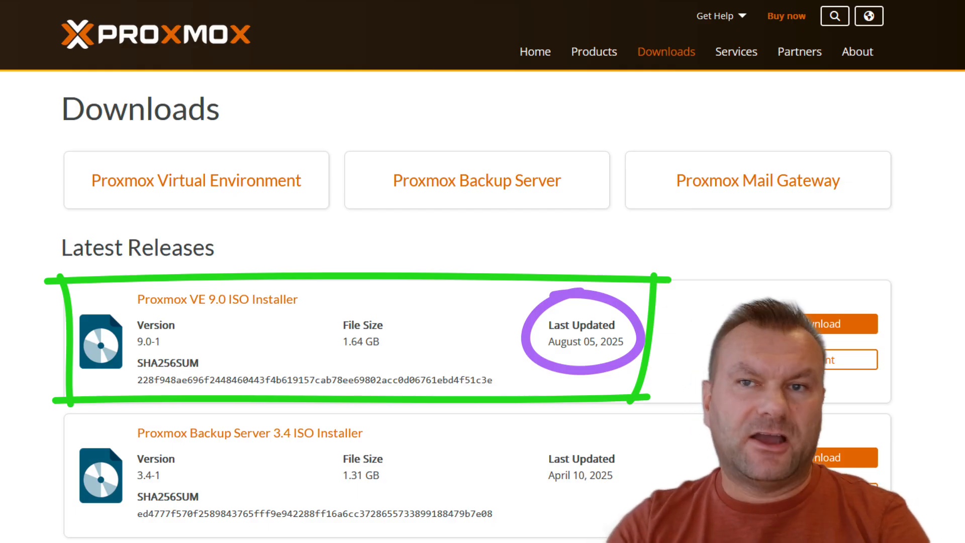
Open the Proxmox Virtual Environment 9.0 with Debian 13 press release from the Downloads page.
{"action": "left_click", "coordinate": [216, 299]}
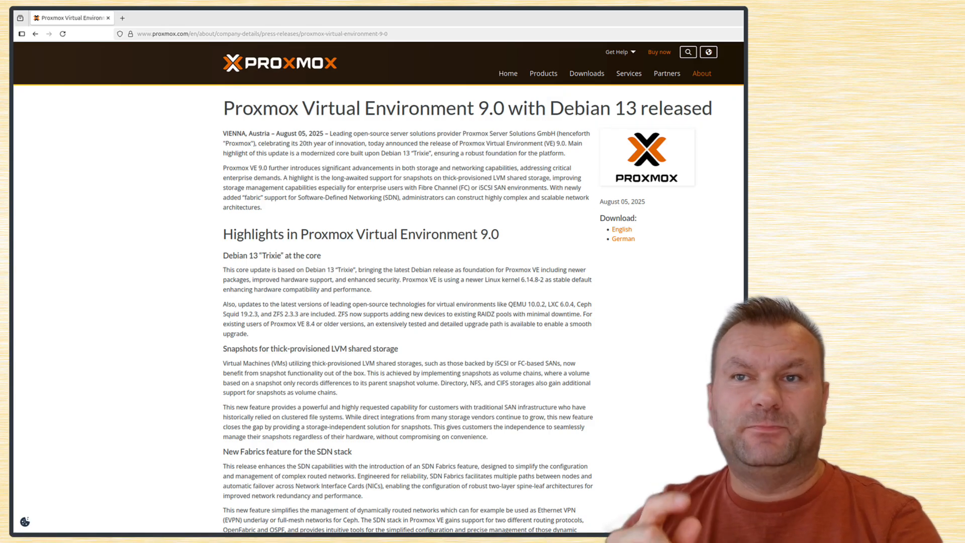
Go back from the press release to the Downloads page listing the PVE 9.0 ISO installer.
{"action": "left_click", "coordinate": [111, 30]}
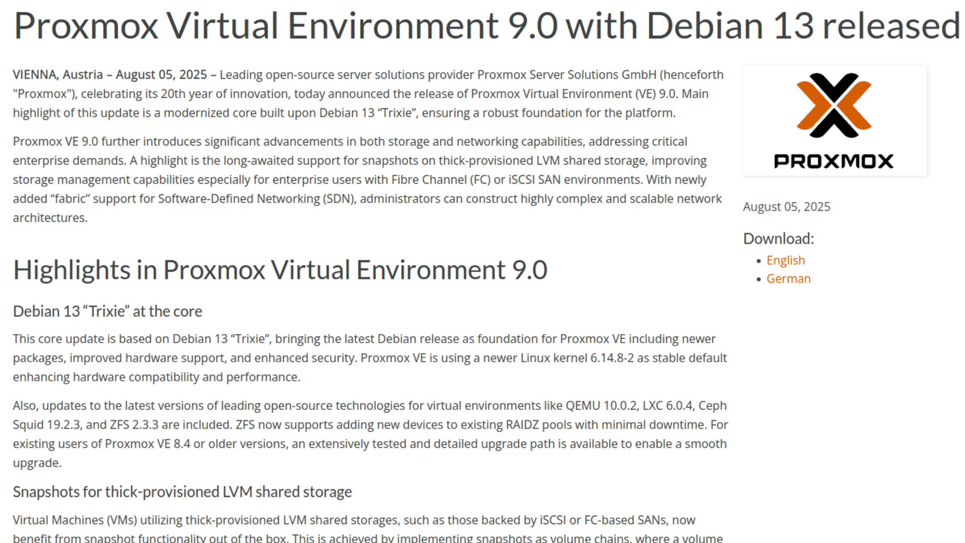
{"action": "double_click", "coordinate": [133, 424]}
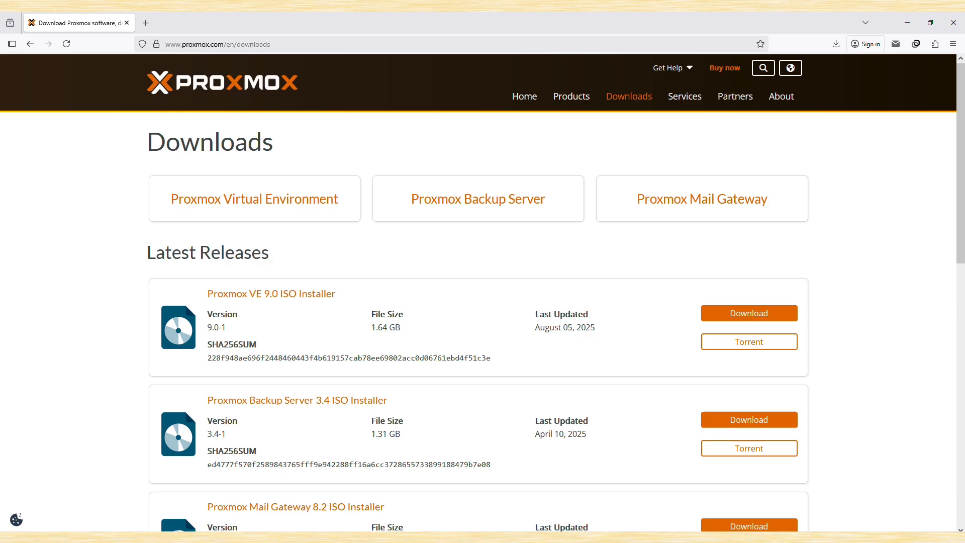
{"action": "key", "text": "ctrl+plus"}
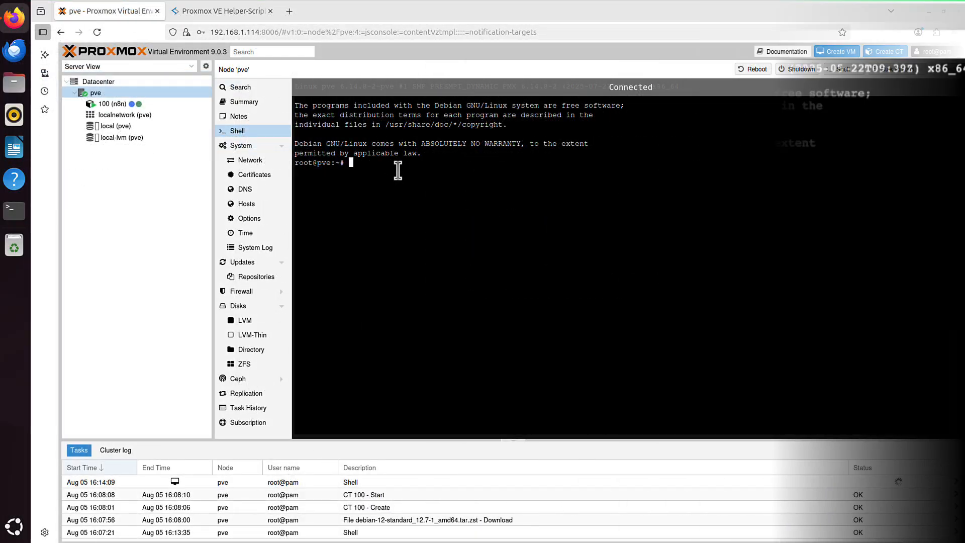
Run 'cat /e...' in the node pve Shell before viewing local storage's CT Templates.
{"action": "type", "text": "cat /e"}
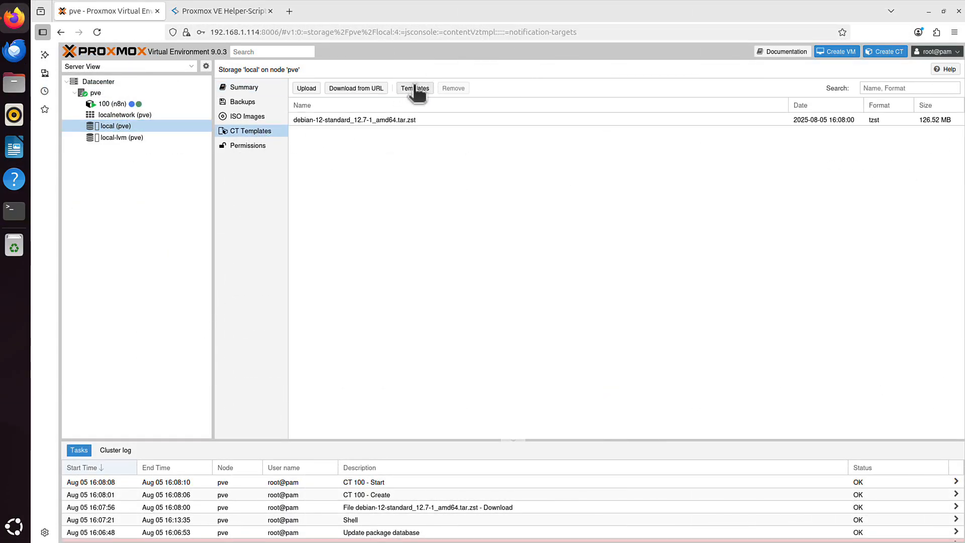
Browse the downloadable container template catalogue on local (pve) storage, then dismiss it.
{"action": "left_click", "coordinate": [415, 88]}
{"action": "type", "text": "debian"}
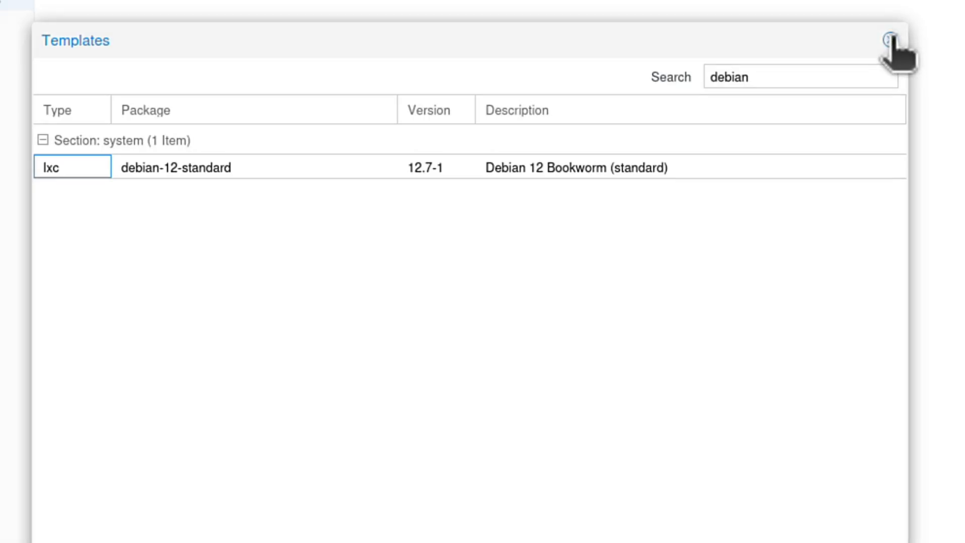
{"action": "left_click", "coordinate": [888, 41]}
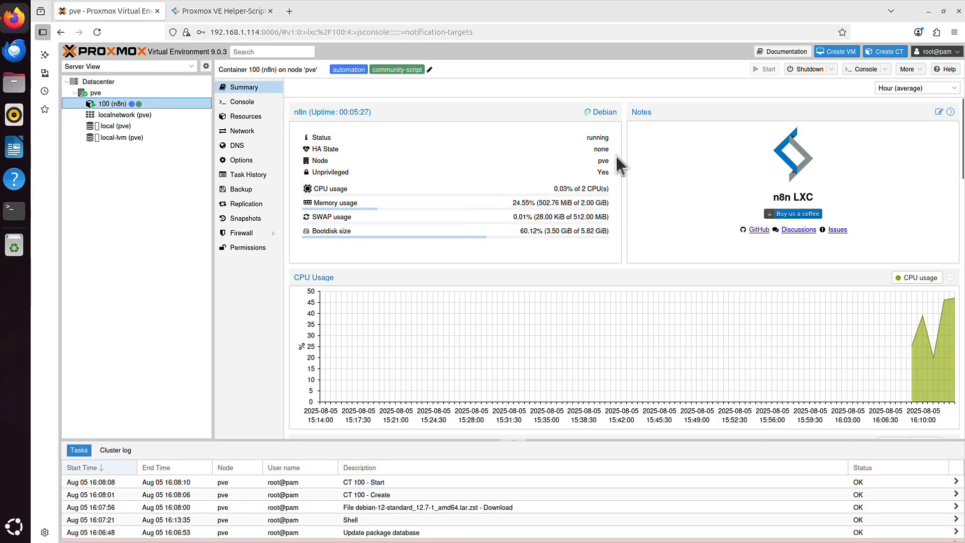
{"action": "left_click", "coordinate": [885, 51]}
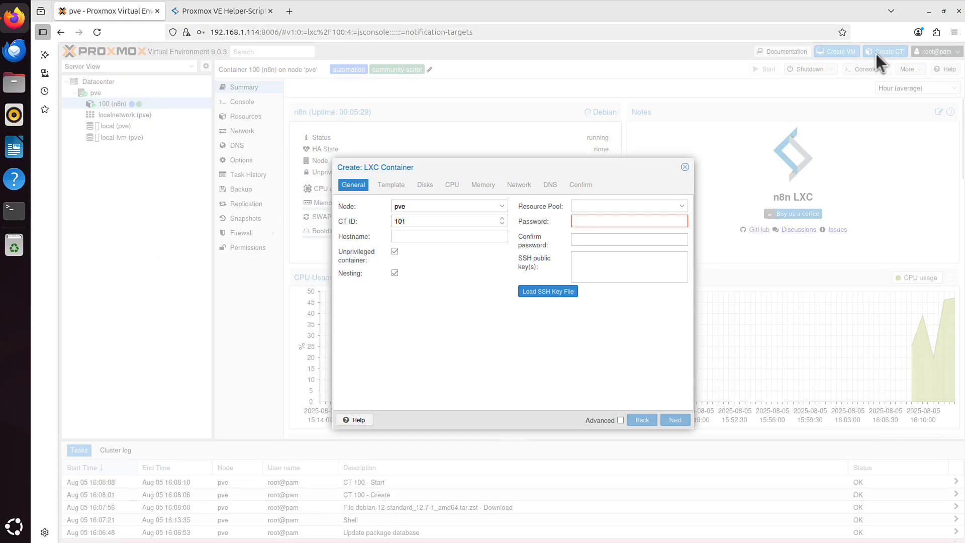
{"action": "mouse_move", "coordinate": [587, 206]}
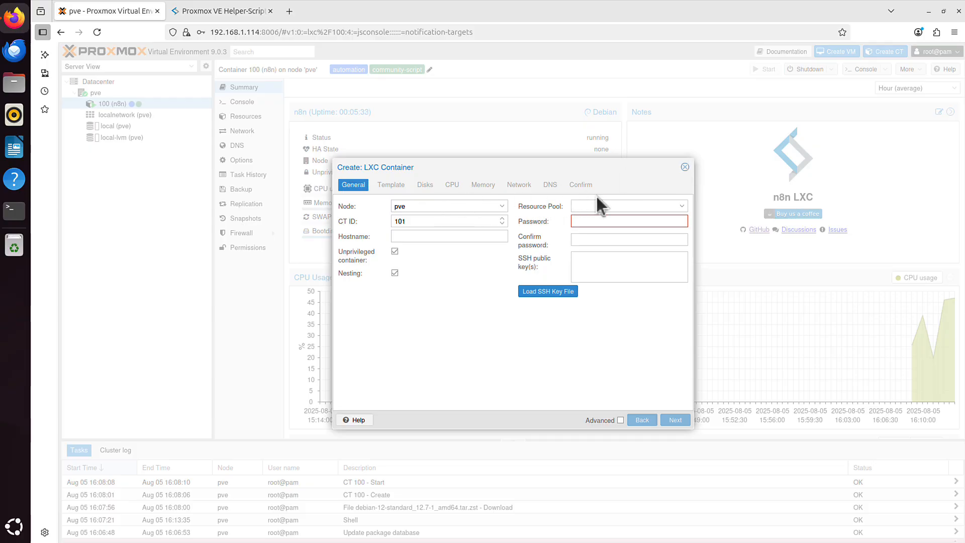
{"action": "left_click", "coordinate": [684, 166]}
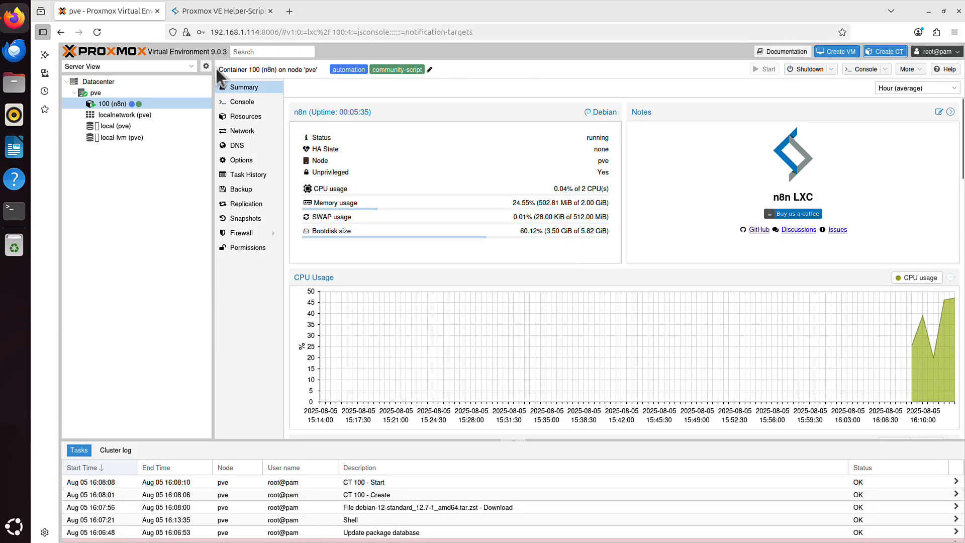
{"action": "left_click", "coordinate": [114, 125]}
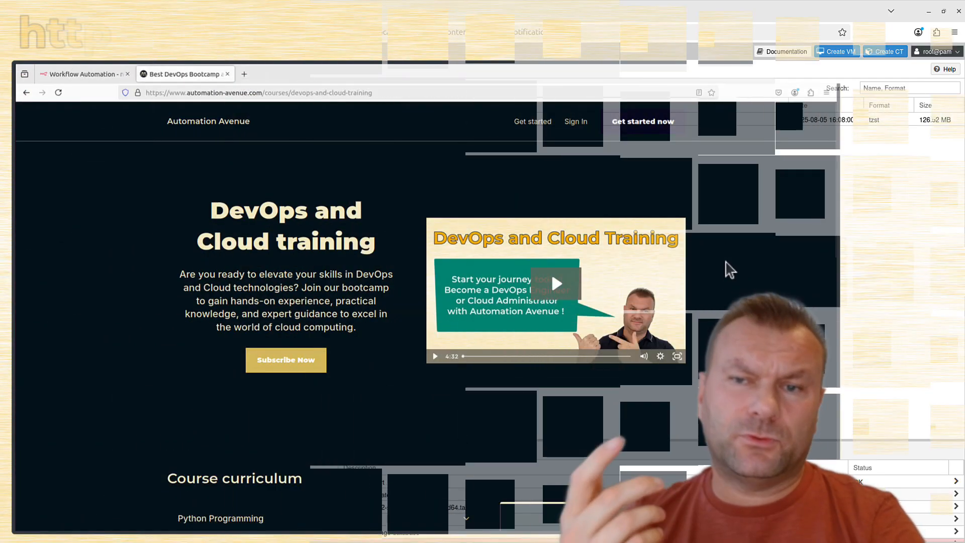
Expand the full DevOps course curriculum, collapsing the AWS module so the Proxmox section shows.
{"action": "scroll", "scroll_direction": "down", "scroll_amount": 3}
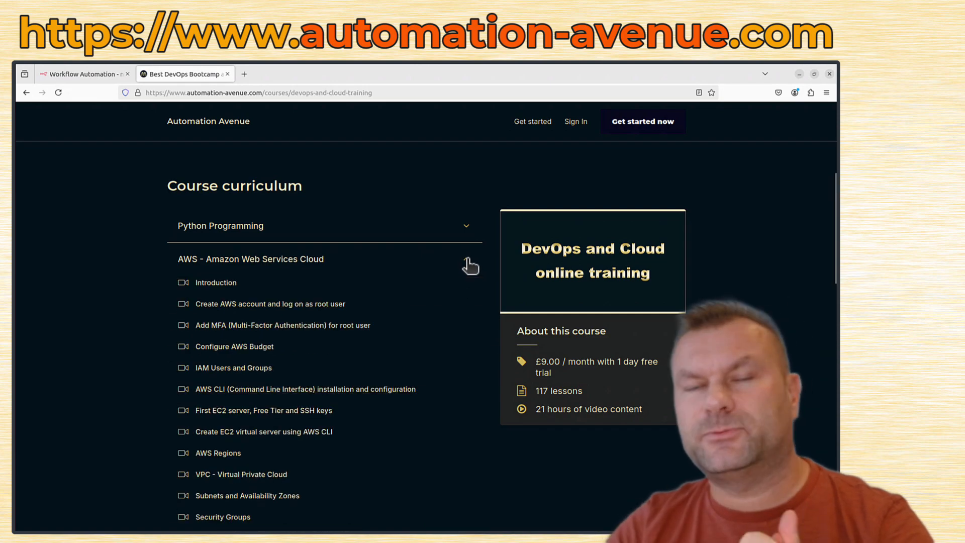
{"action": "left_click", "coordinate": [468, 259]}
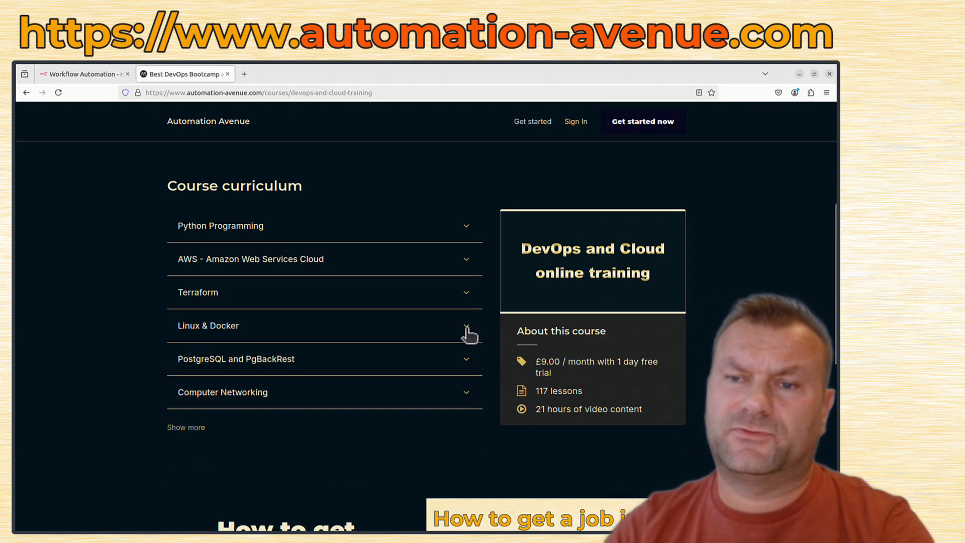
{"action": "mouse_move", "coordinate": [472, 373]}
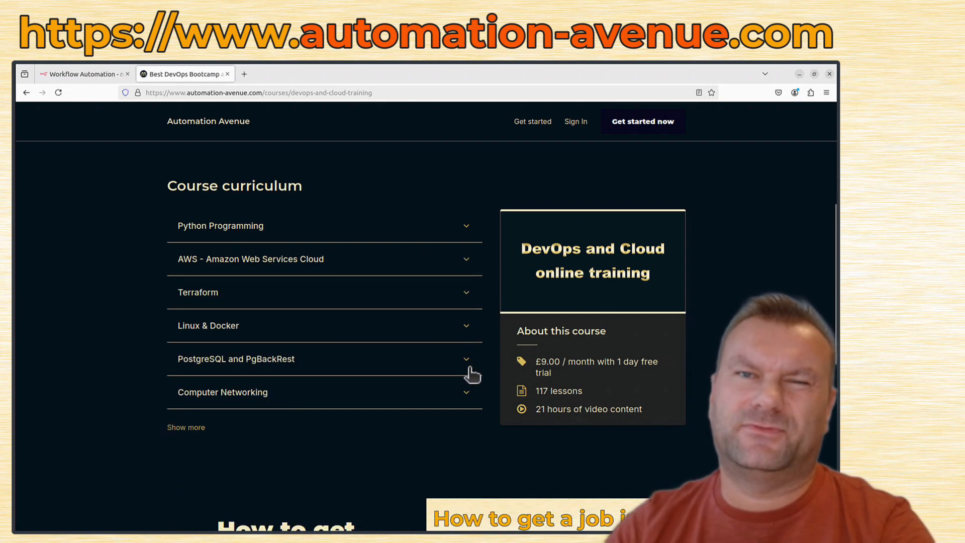
{"action": "left_click", "coordinate": [186, 428]}
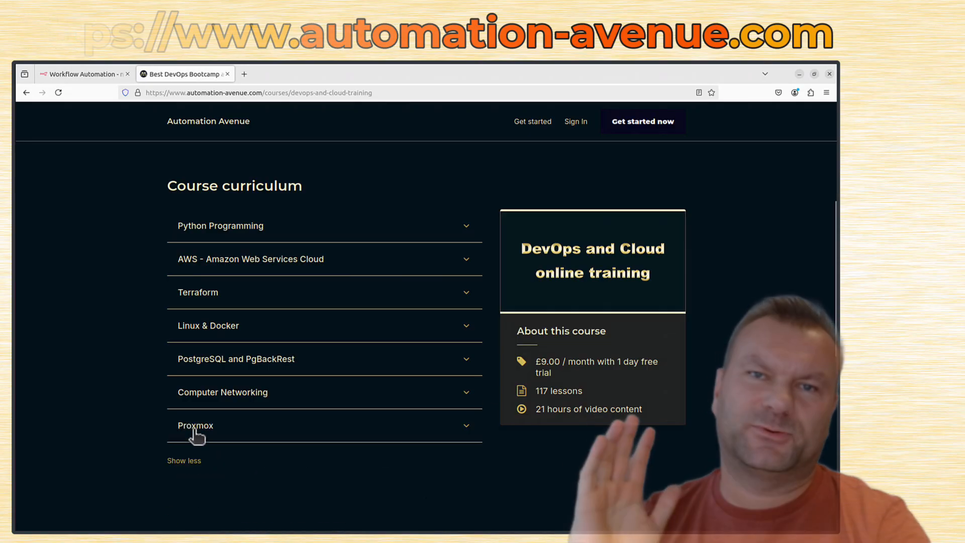